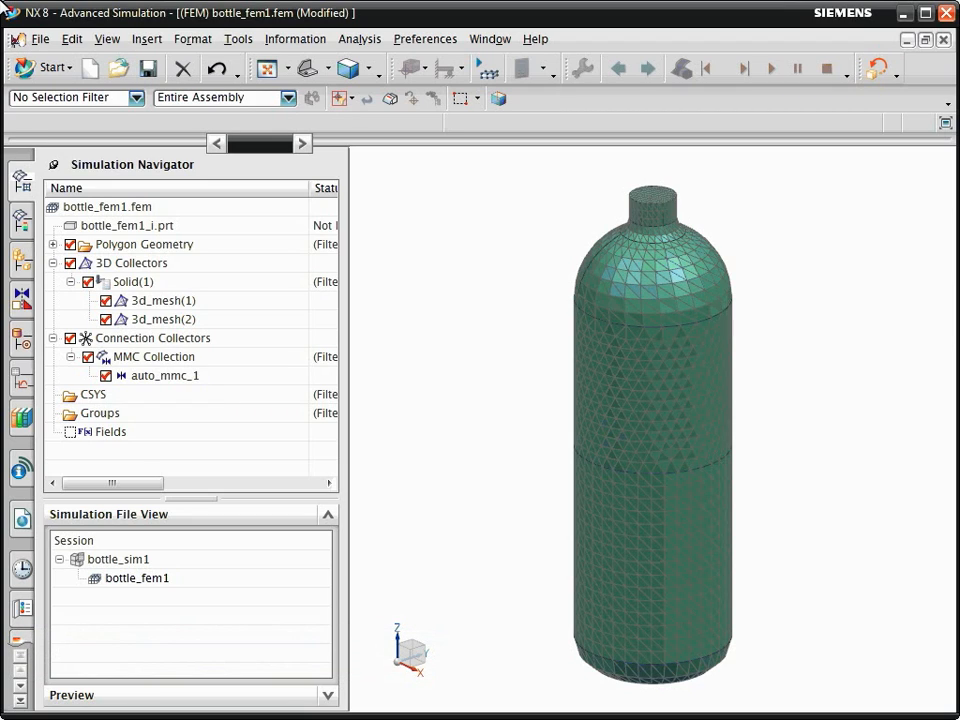
Highlight 3d_mesh(1) (lower half) and 3d_mesh(2) (upper half), then edit the Solid(1) mesh collector.
{"action": "left_click", "coordinate": [164, 300]}
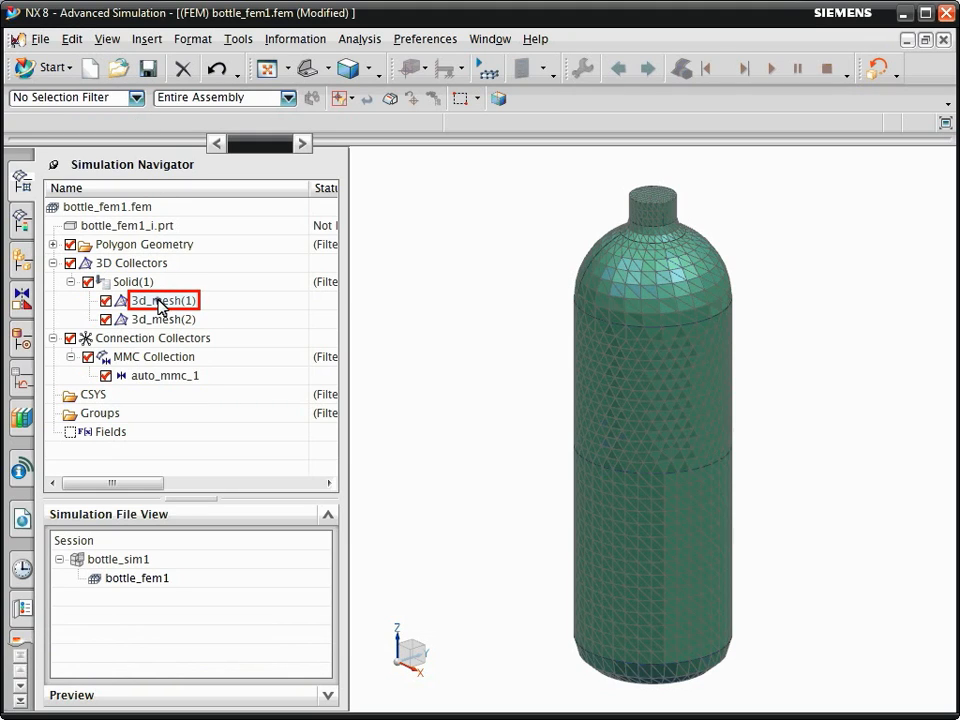
{"action": "left_click", "coordinate": [162, 300]}
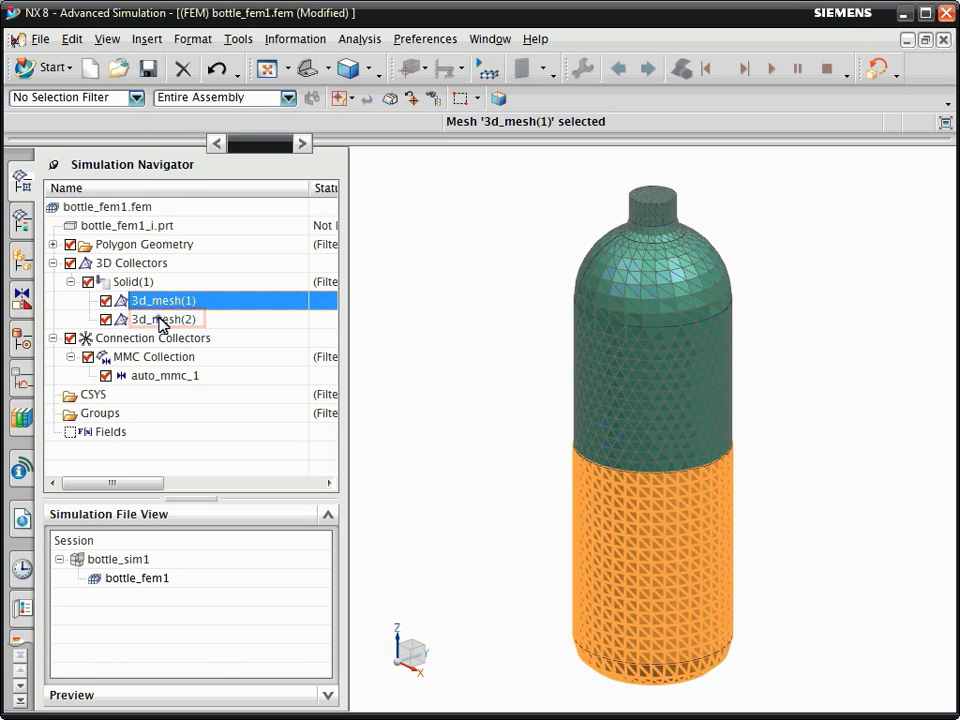
{"action": "left_click", "coordinate": [164, 318]}
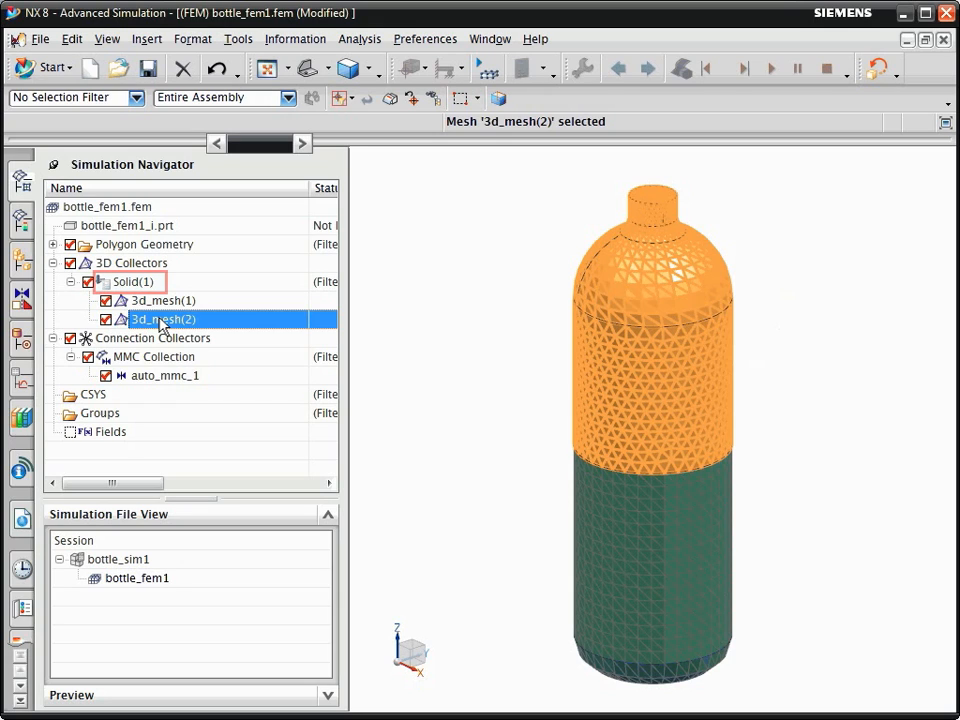
{"action": "double_click", "coordinate": [132, 280]}
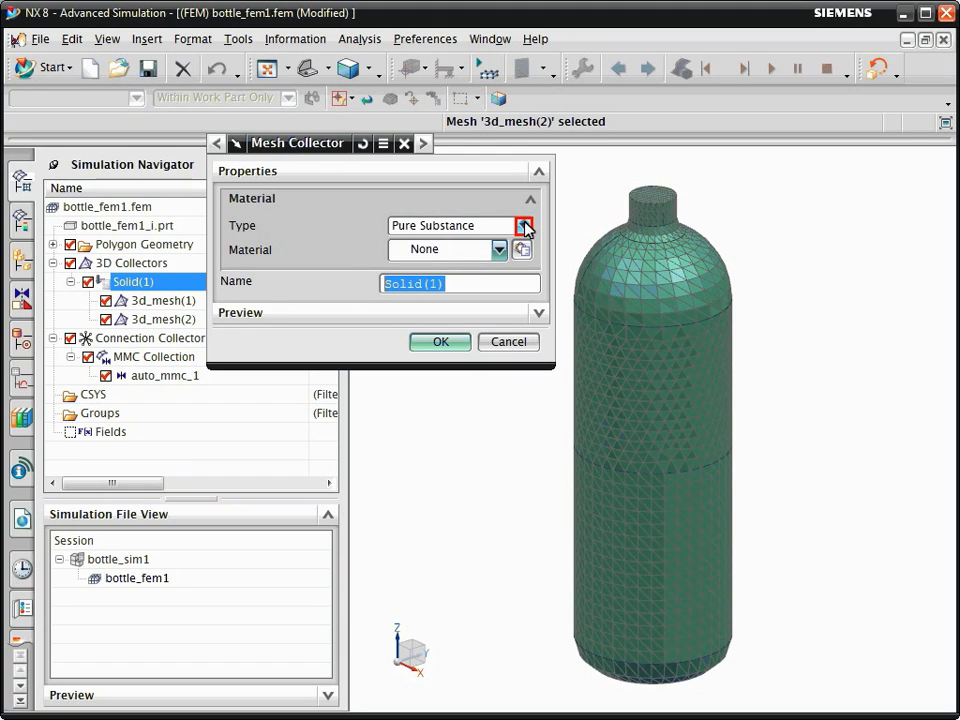
Set Solid(1)'s material type to Mixture and start creating a new mixture object.
{"action": "left_click", "coordinate": [524, 224]}
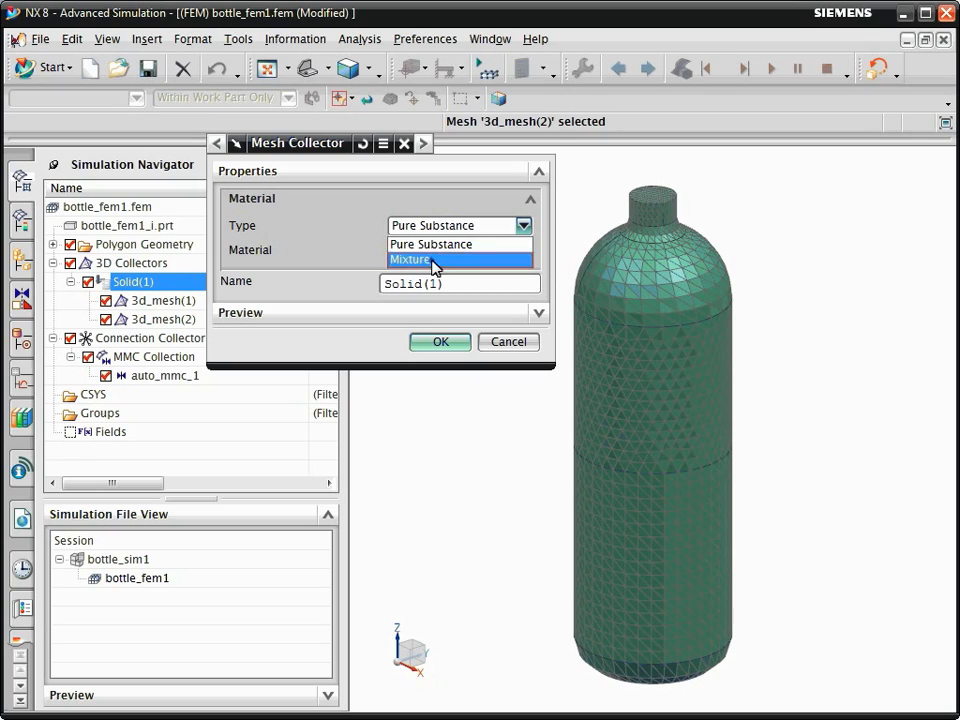
{"action": "left_click", "coordinate": [408, 260]}
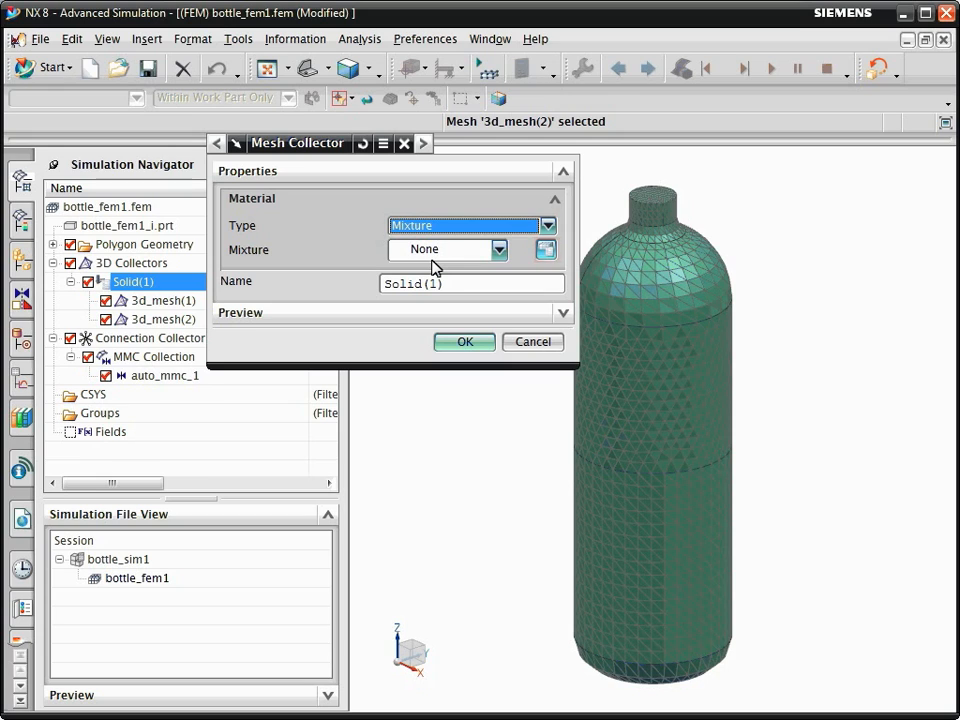
{"action": "left_click", "coordinate": [544, 250]}
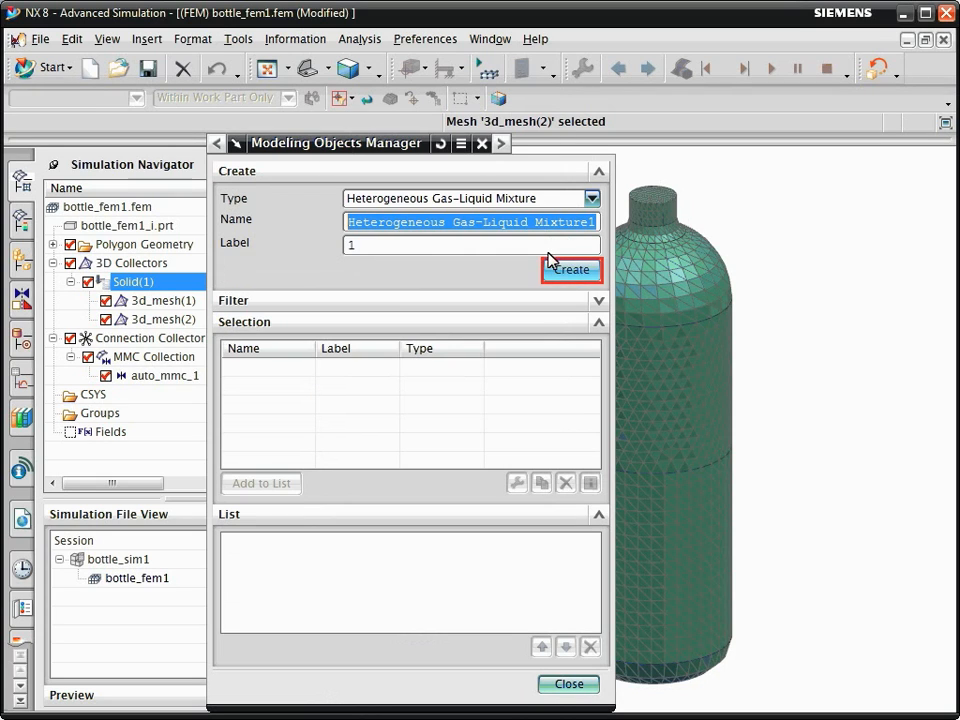
Define a Heterogeneous Gas-Liquid Mixture with Air as gas and Water as liquid.
{"action": "left_click", "coordinate": [570, 270]}
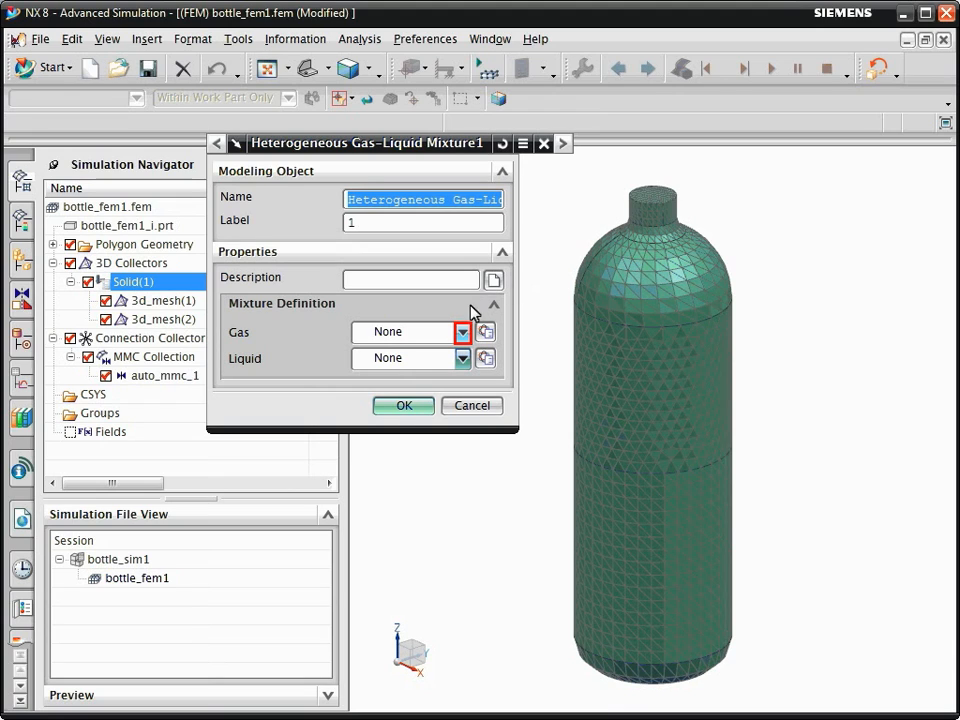
{"action": "left_click", "coordinate": [460, 332]}
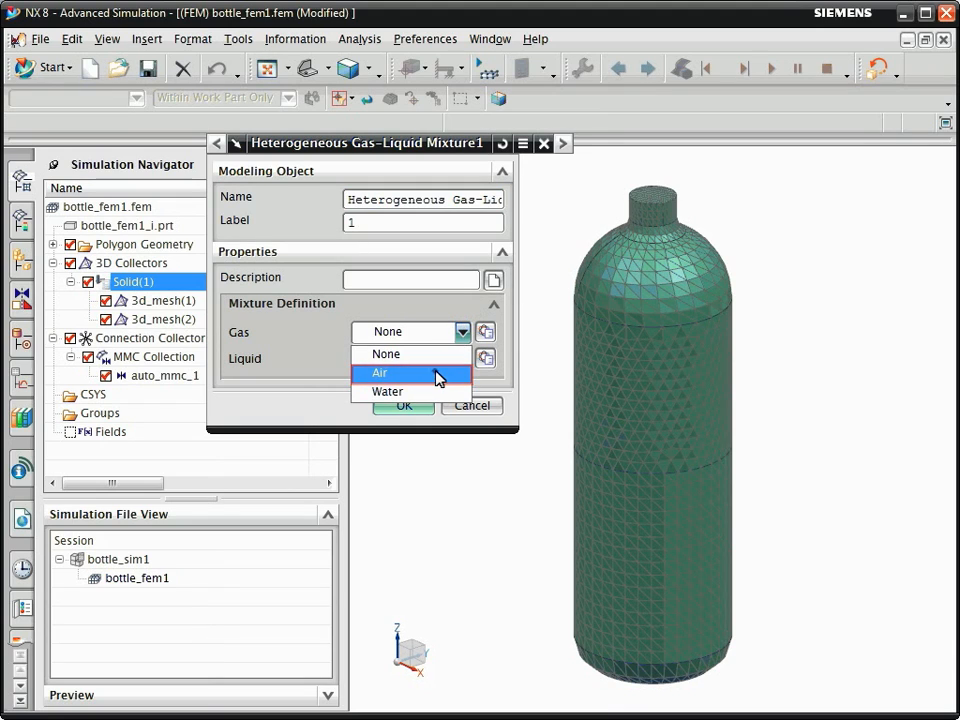
{"action": "left_click", "coordinate": [380, 372]}
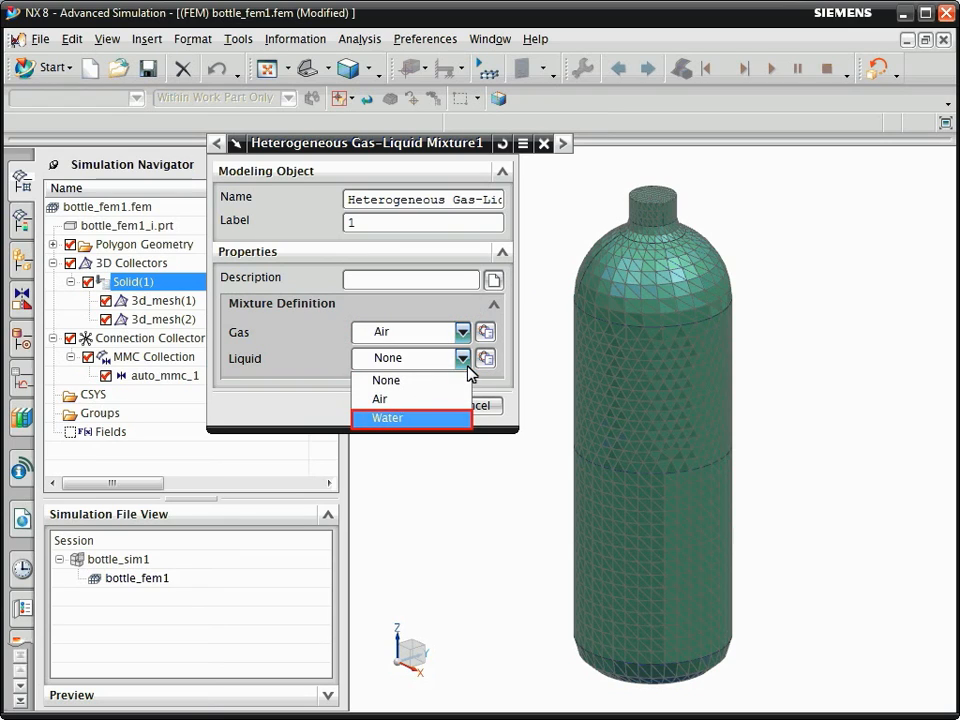
{"action": "left_click", "coordinate": [412, 418]}
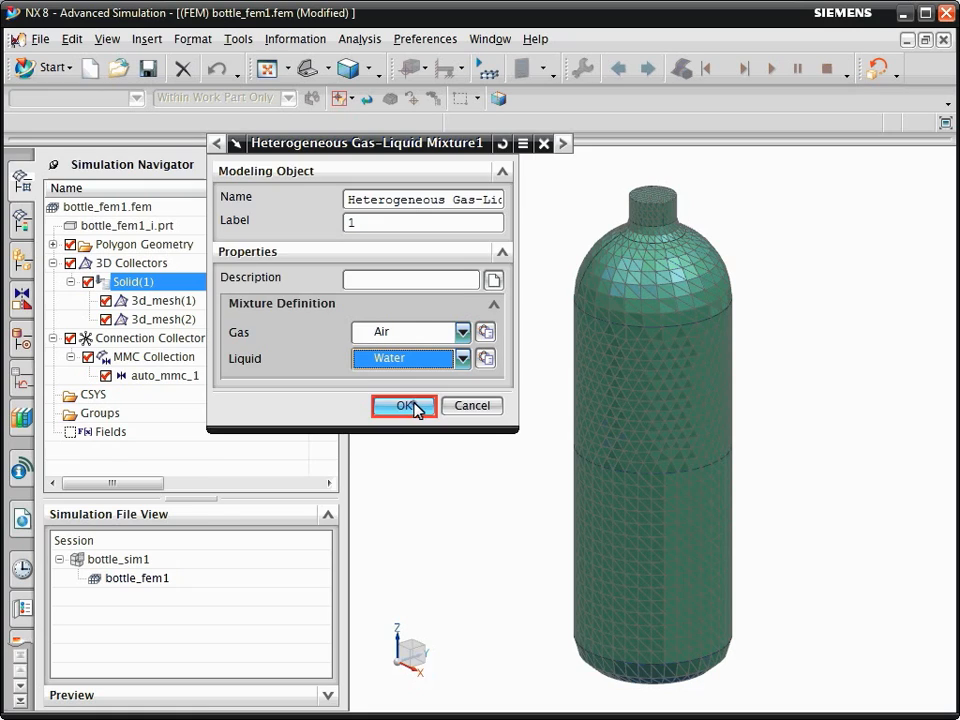
{"action": "left_click", "coordinate": [404, 404]}
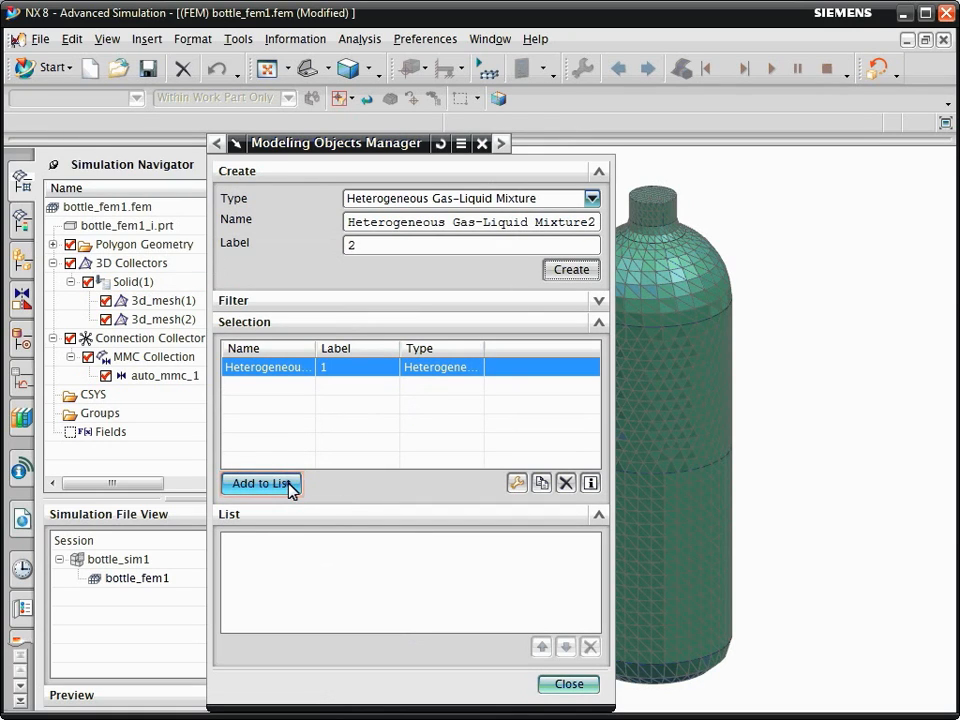
Add the air-water mixture to the list and apply it as Solid(1)'s material.
{"action": "left_click", "coordinate": [260, 482]}
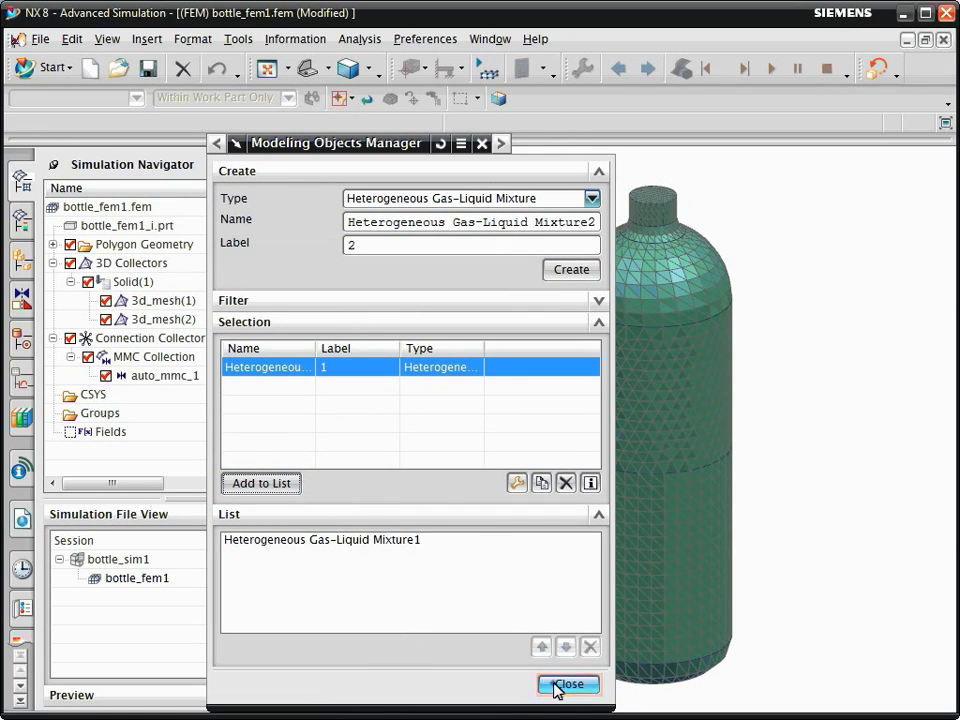
{"action": "left_click", "coordinate": [568, 684]}
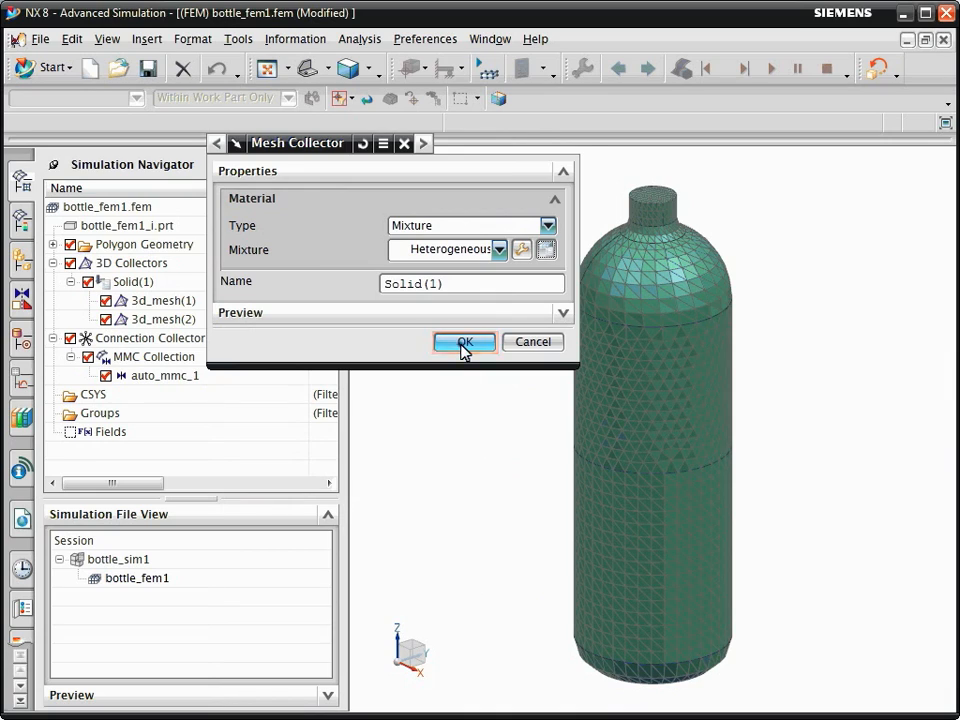
{"action": "left_click", "coordinate": [464, 340]}
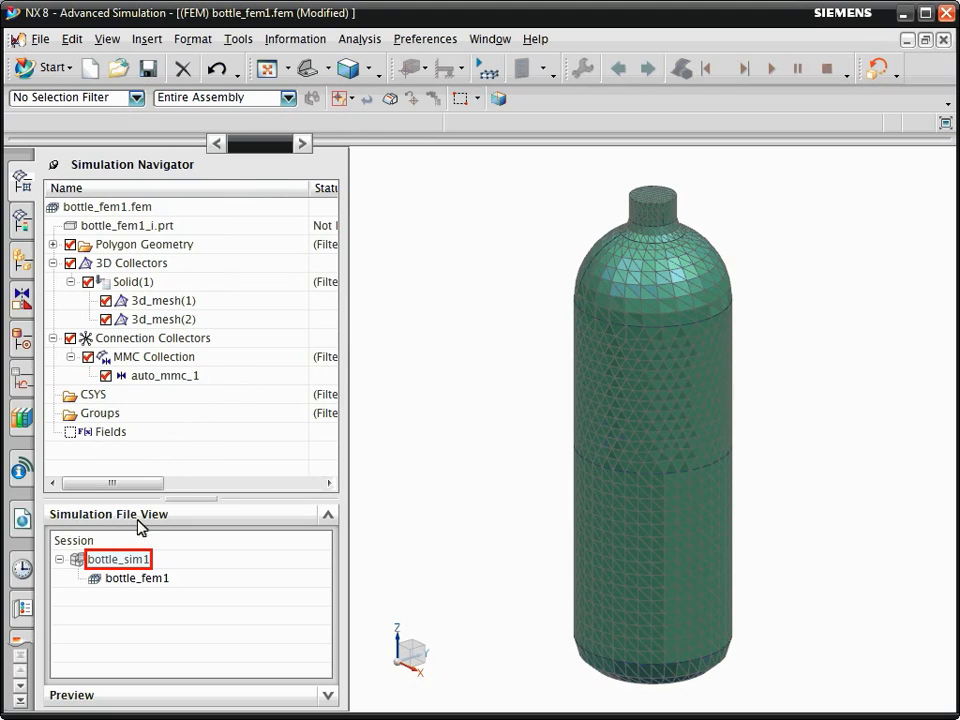
Make bottle_sim1 the active simulation and list the simulation object types.
{"action": "double_click", "coordinate": [118, 560]}
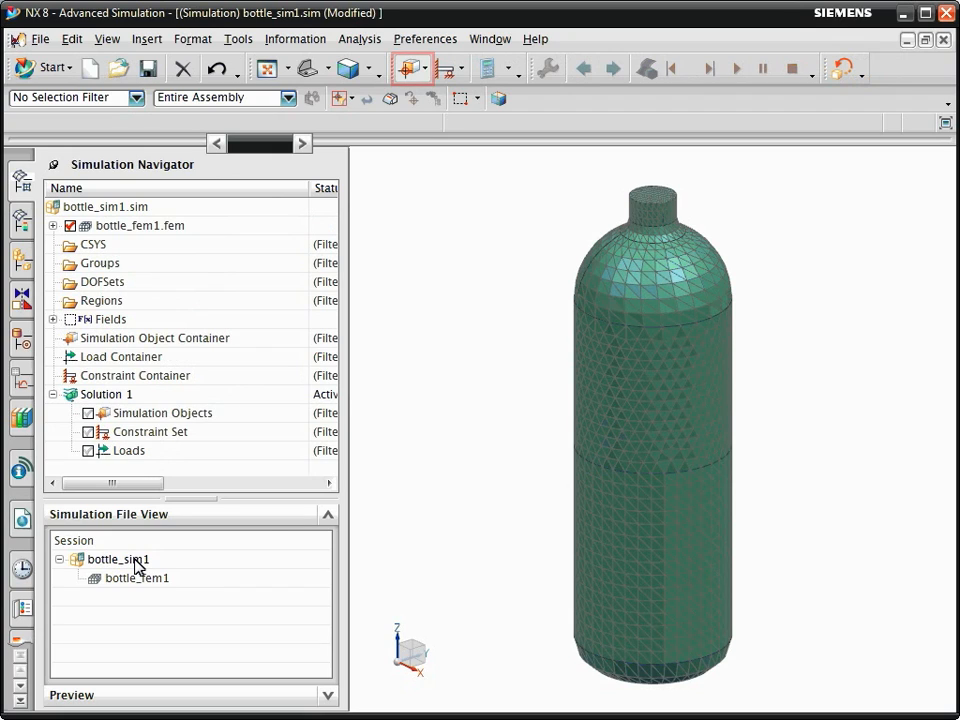
{"action": "left_click", "coordinate": [412, 68]}
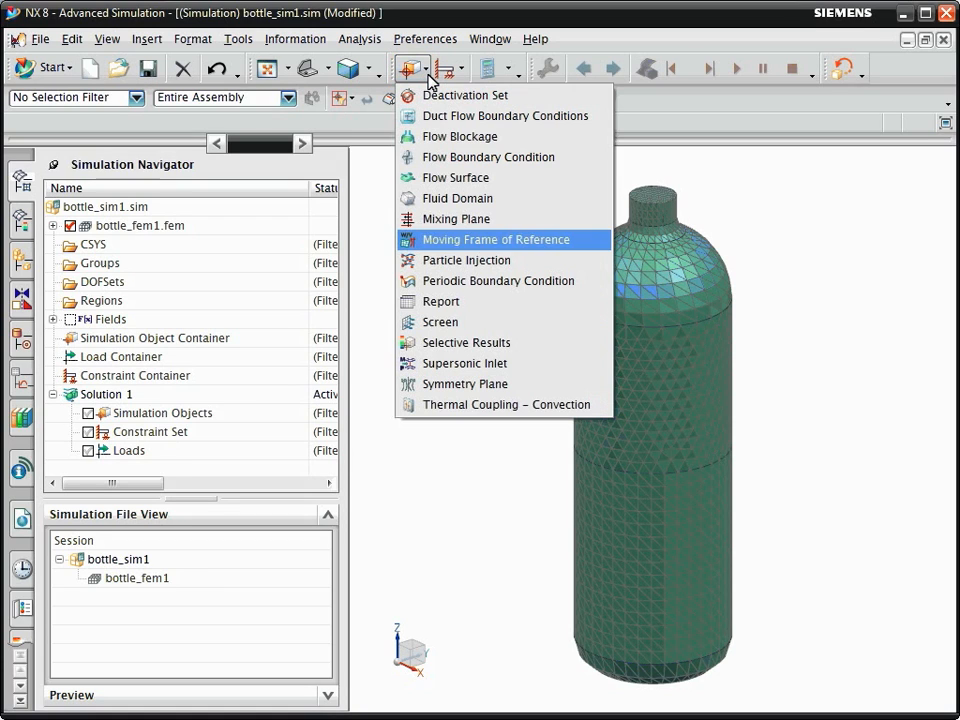
{"action": "mouse_move", "coordinate": [470, 248]}
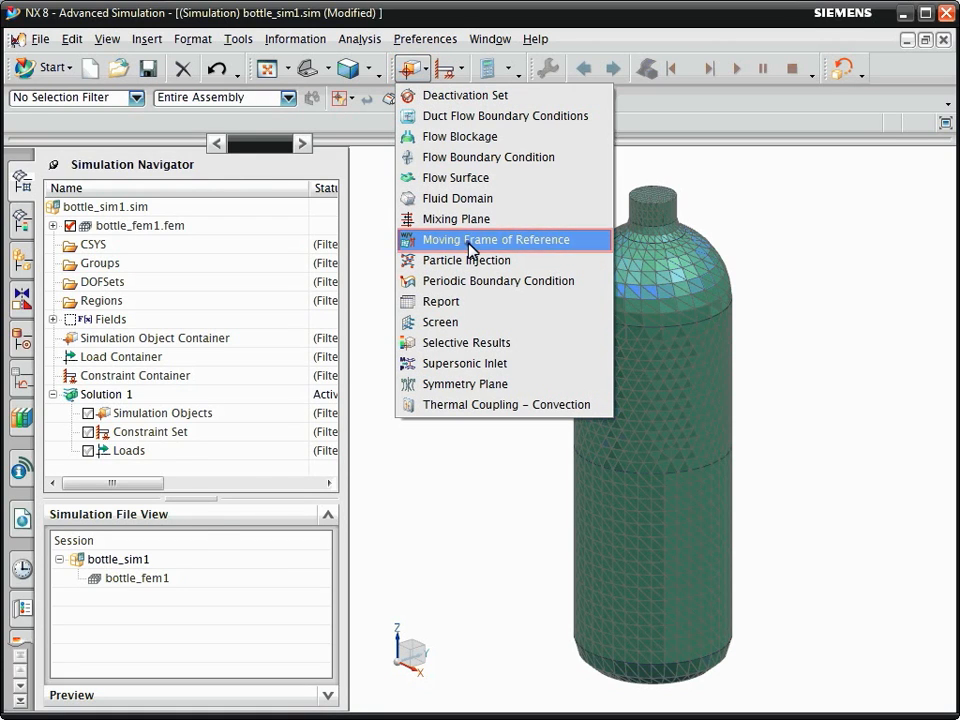
Add a translating moving frame of reference driven by the Acceleration field, plotting its curve first.
{"action": "left_click", "coordinate": [496, 240]}
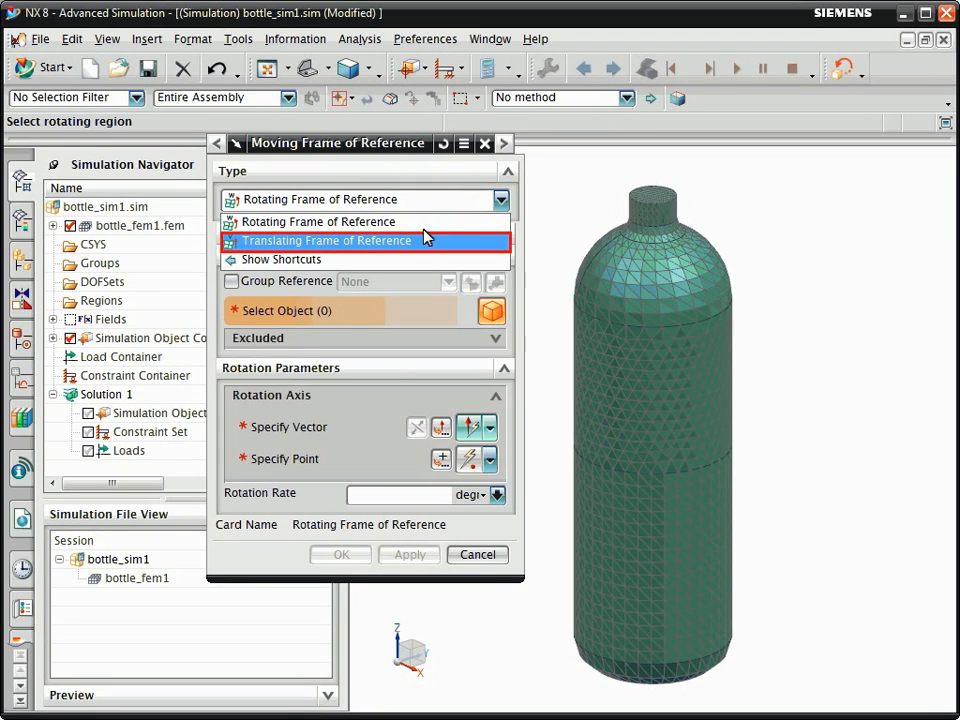
{"action": "left_click", "coordinate": [328, 240]}
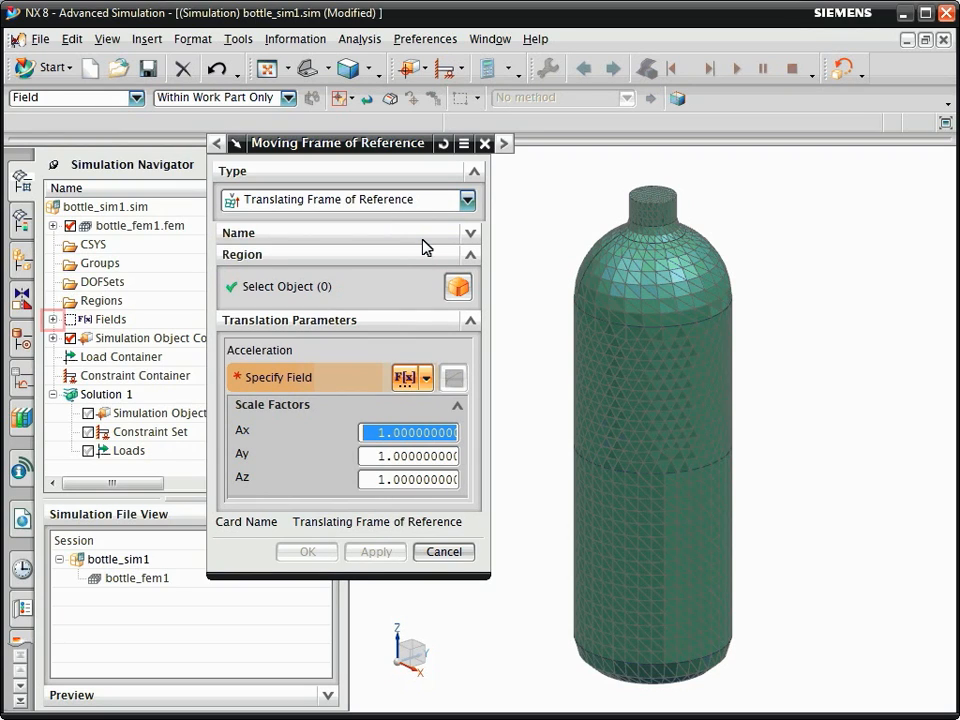
{"action": "left_click", "coordinate": [52, 318]}
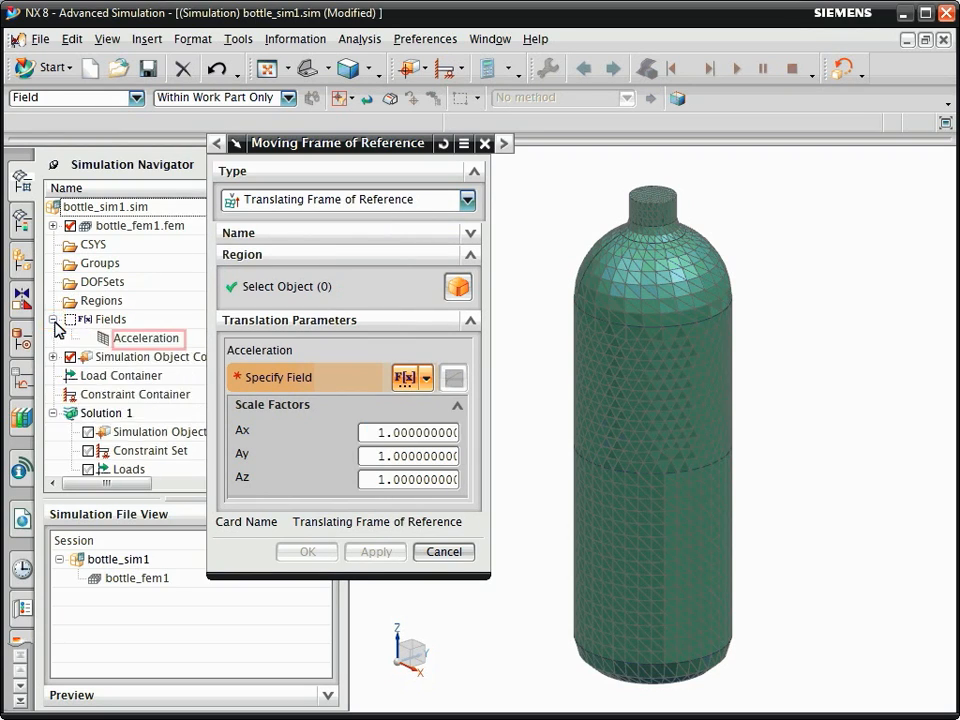
{"action": "left_click", "coordinate": [146, 338]}
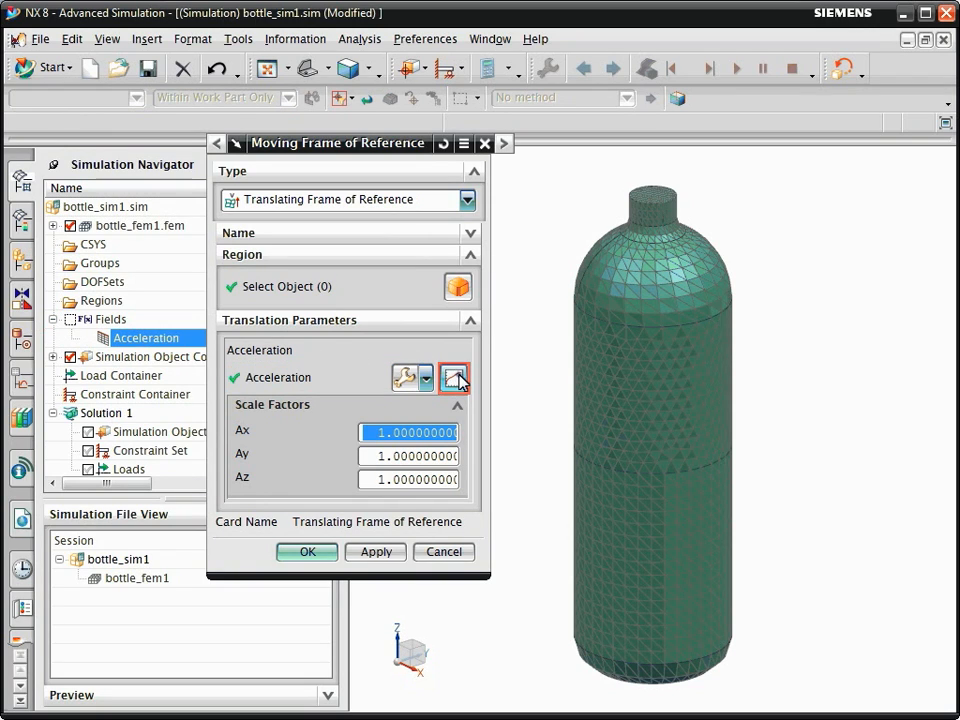
{"action": "left_click", "coordinate": [456, 378]}
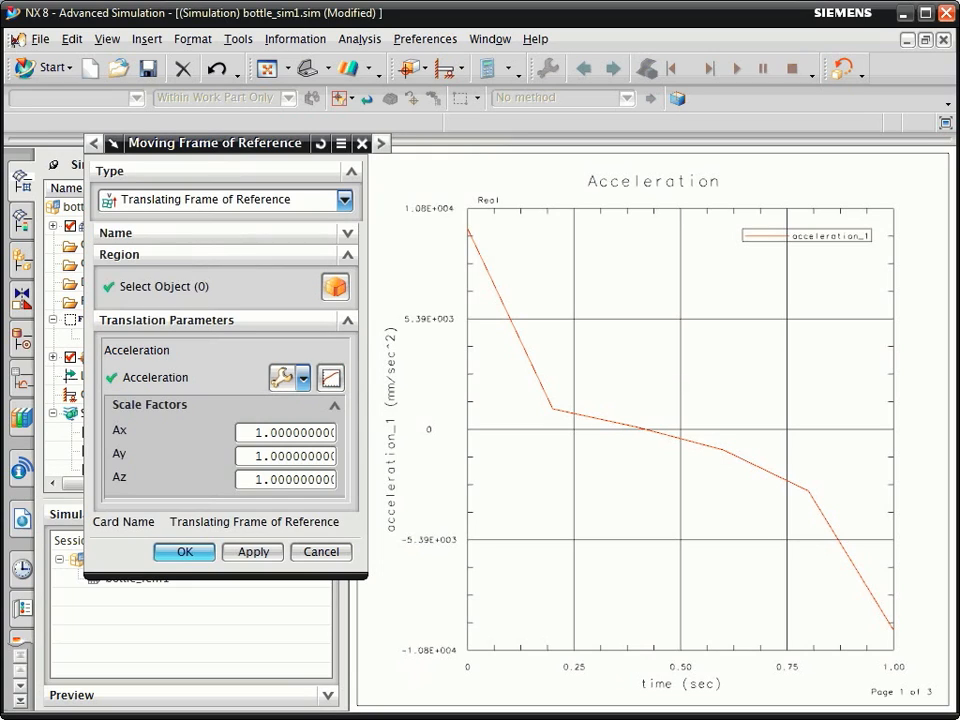
{"action": "mouse_move", "coordinate": [462, 384]}
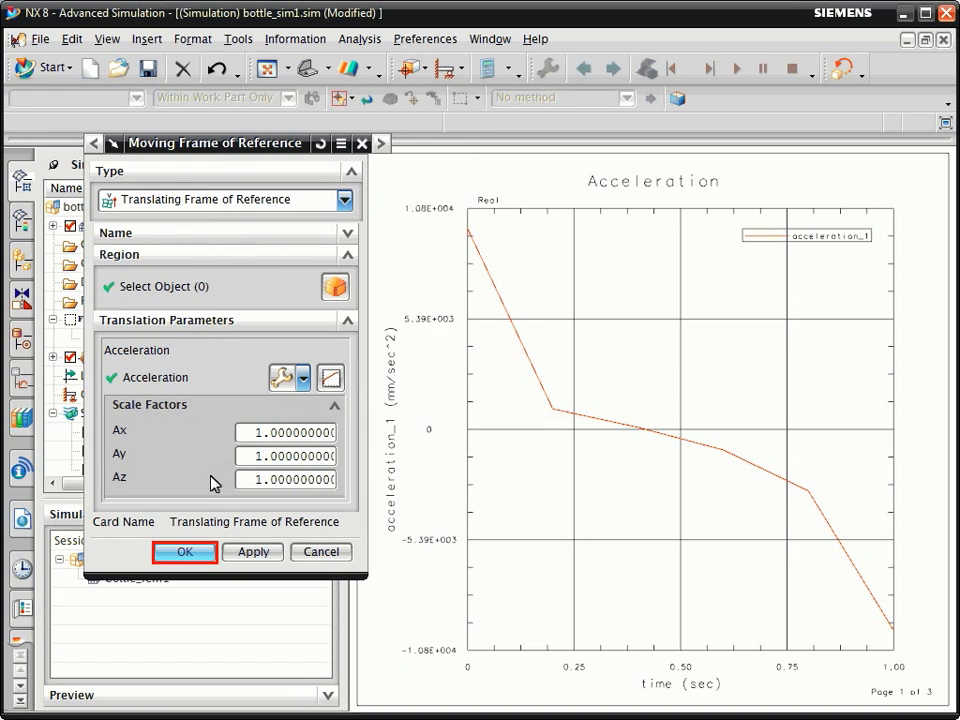
{"action": "left_click", "coordinate": [184, 552]}
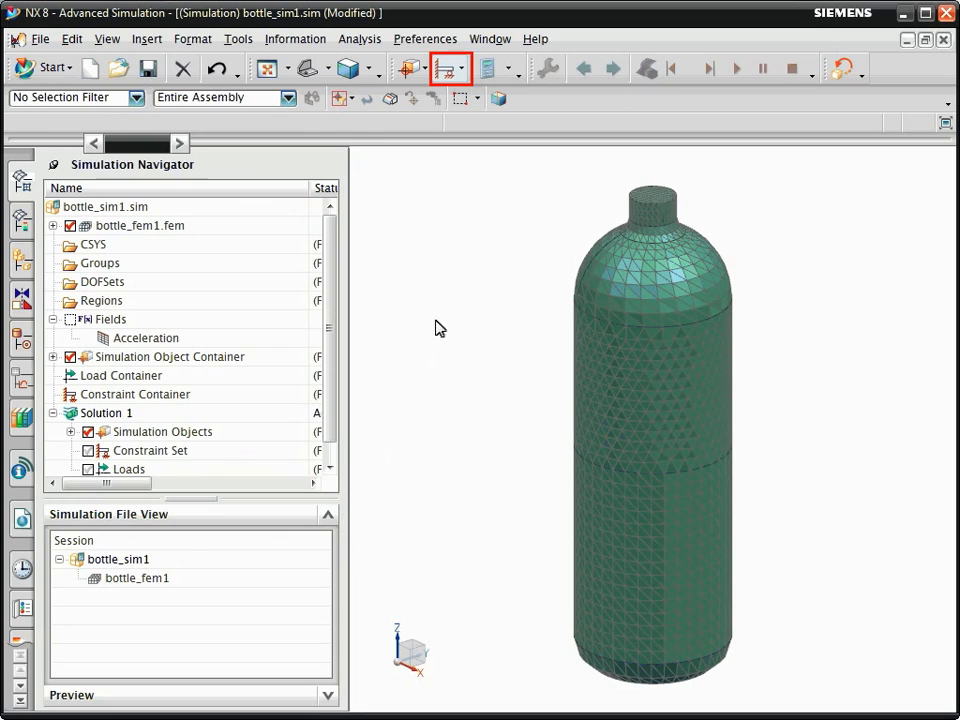
Add an Initial Gas-Liquid Mixture – 3D Flow condition with the bottle's lower body as the liquid region.
{"action": "left_click", "coordinate": [450, 68]}
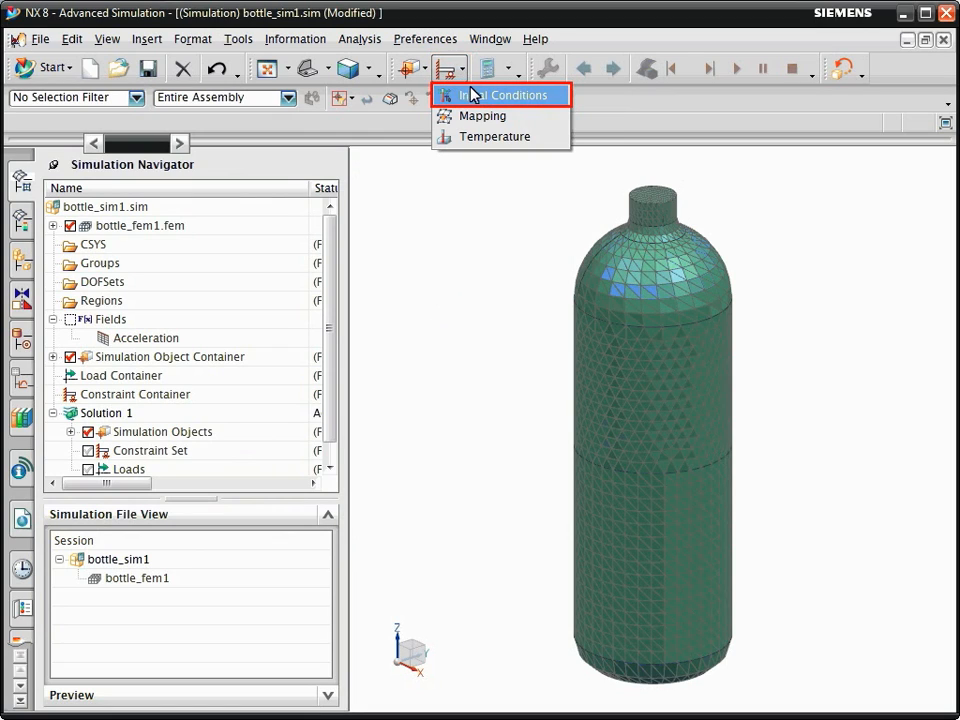
{"action": "left_click", "coordinate": [498, 96]}
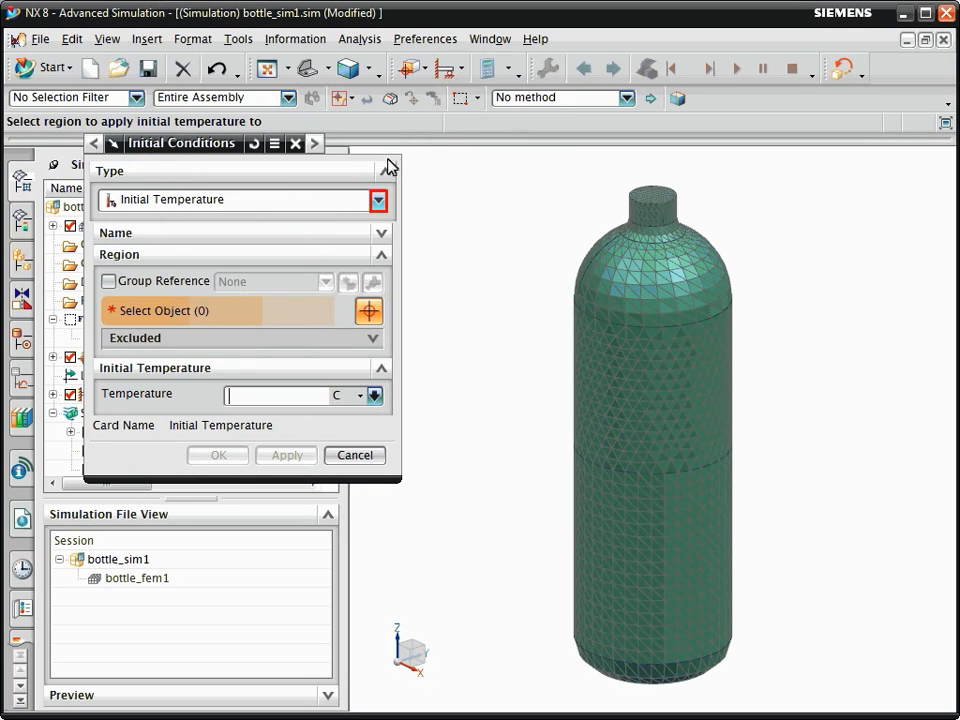
{"action": "left_click", "coordinate": [378, 200]}
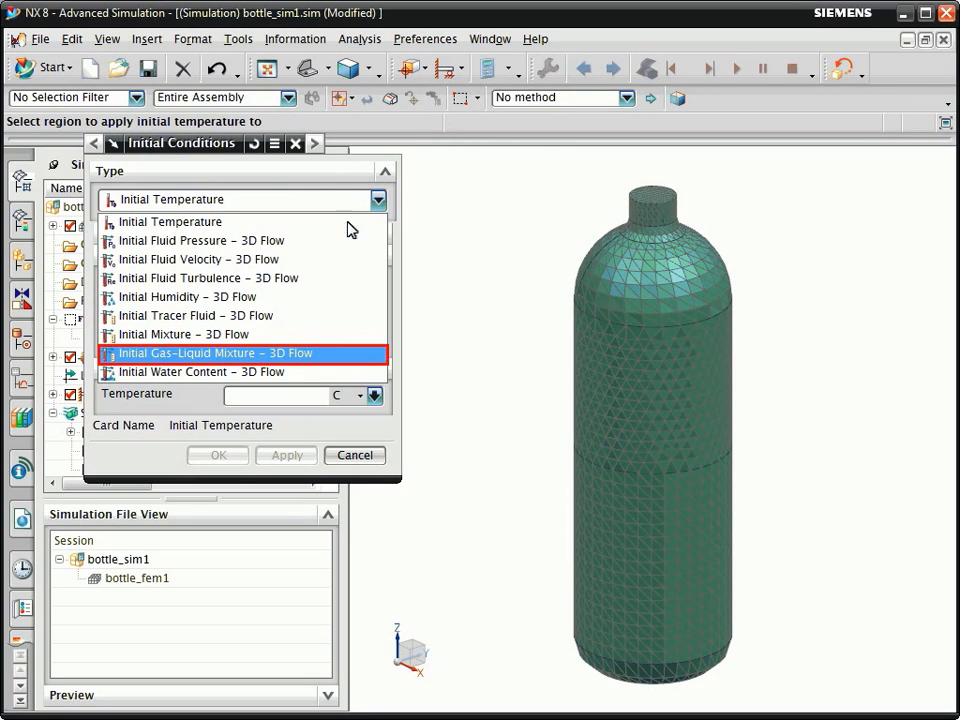
{"action": "left_click", "coordinate": [212, 352]}
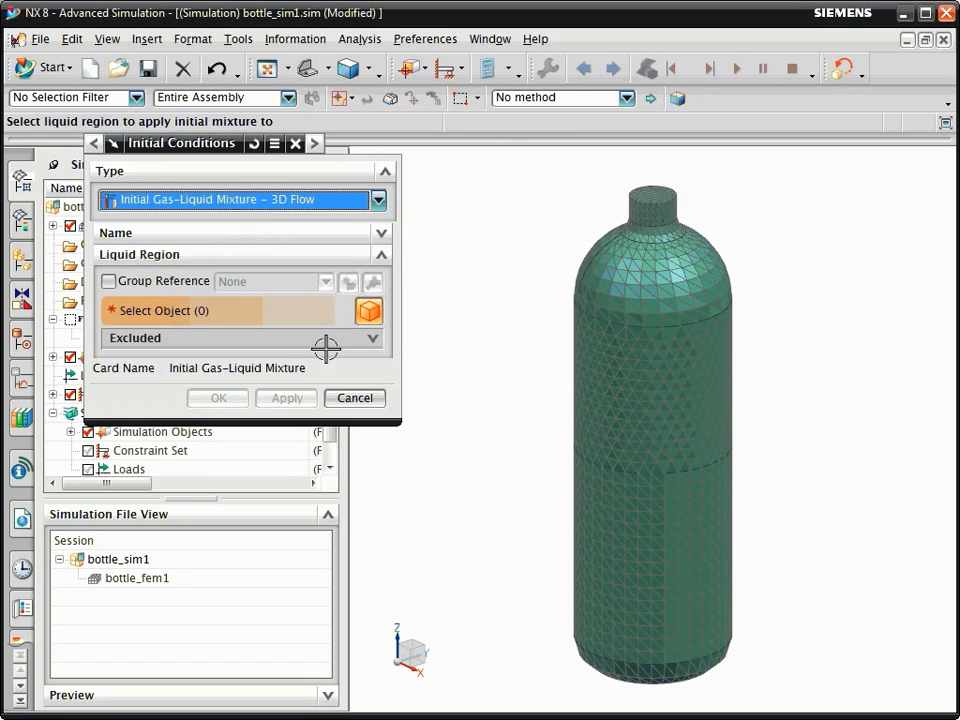
{"action": "mouse_move", "coordinate": [604, 524]}
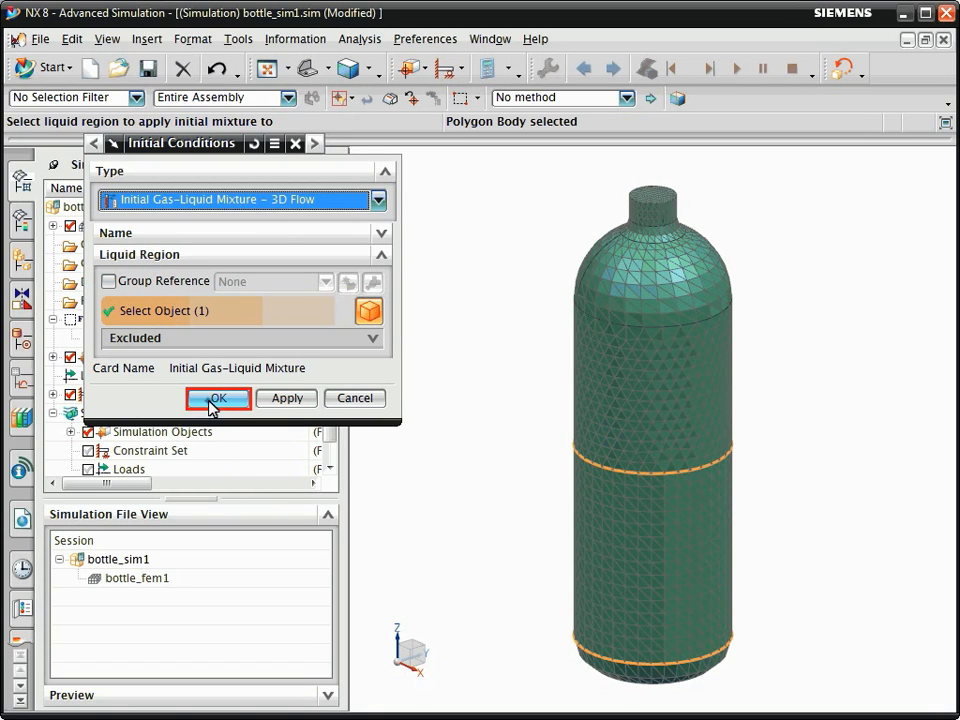
{"action": "left_click", "coordinate": [218, 398]}
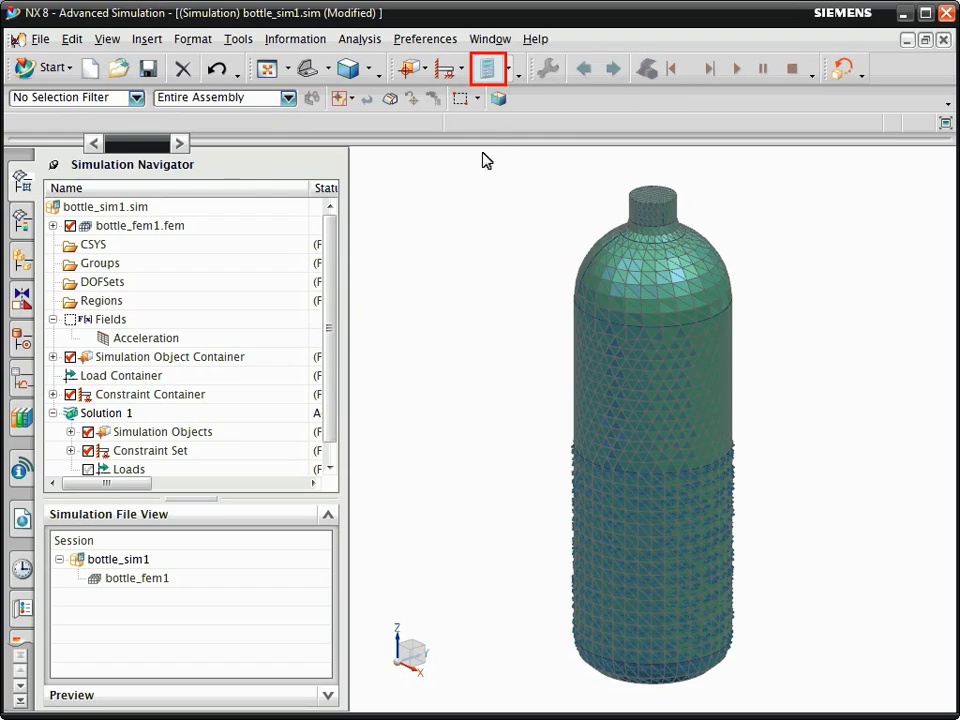
Solve Solution 1 and dismiss the job monitor and setup check report.
{"action": "left_click", "coordinate": [488, 68]}
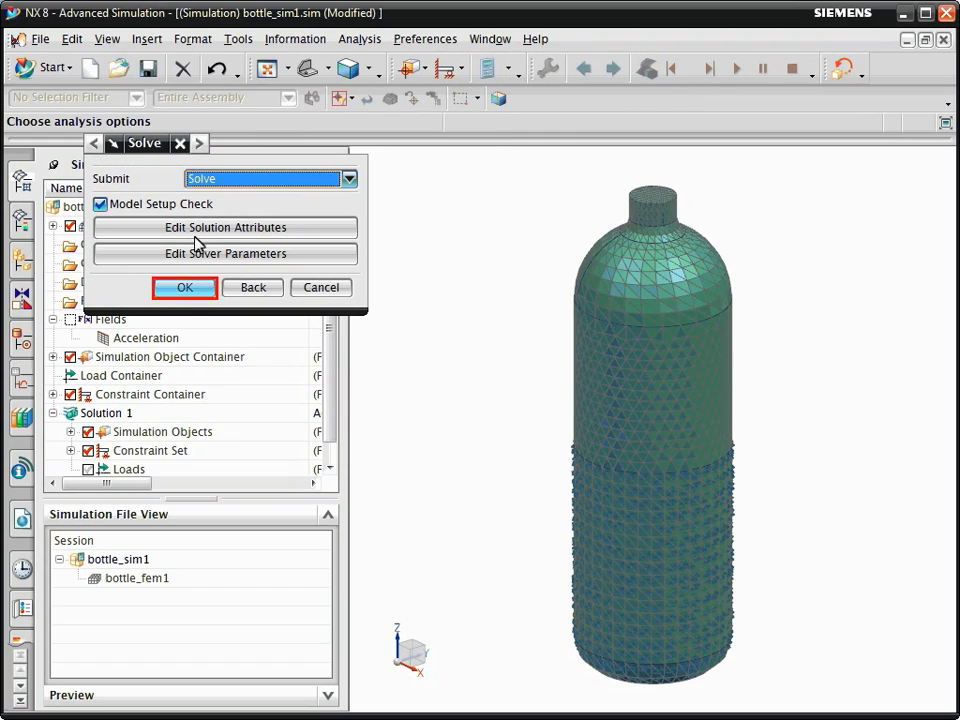
{"action": "left_click", "coordinate": [184, 288]}
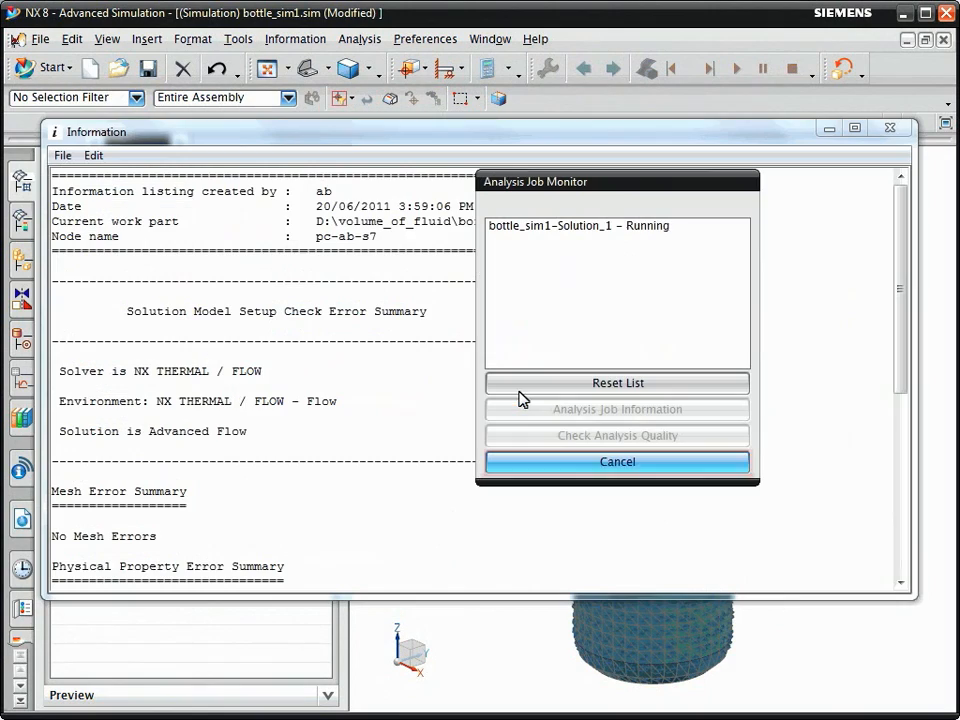
{"action": "left_click", "coordinate": [616, 460]}
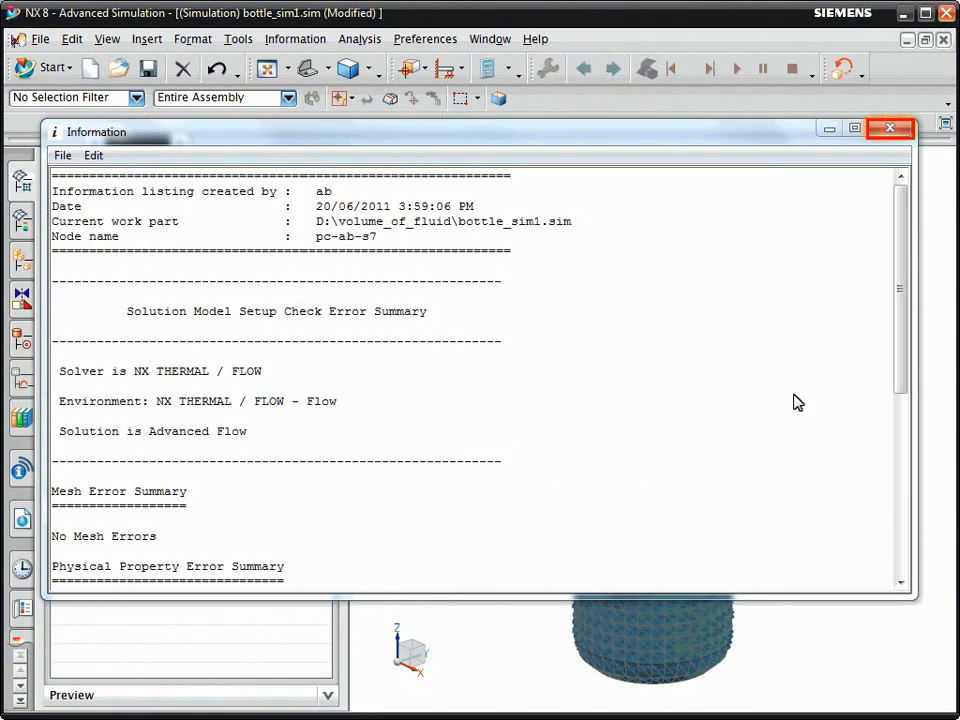
{"action": "left_click", "coordinate": [888, 128]}
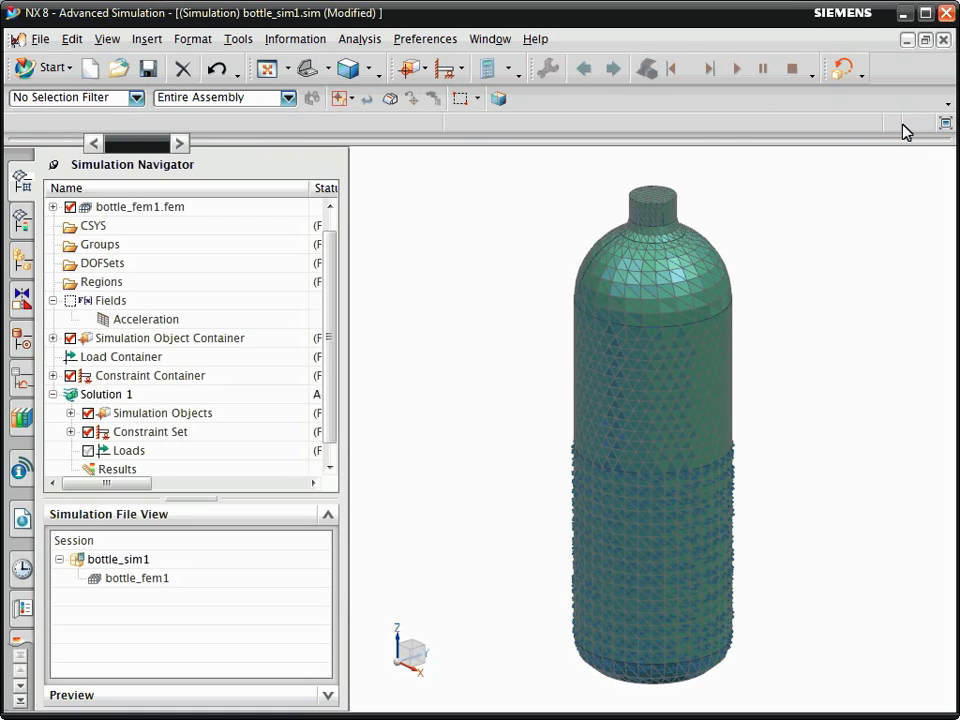
Display Solution 1 Increment 1's Volume Fraction contour on the bottle and animate it through all increments.
{"action": "left_click", "coordinate": [118, 468]}
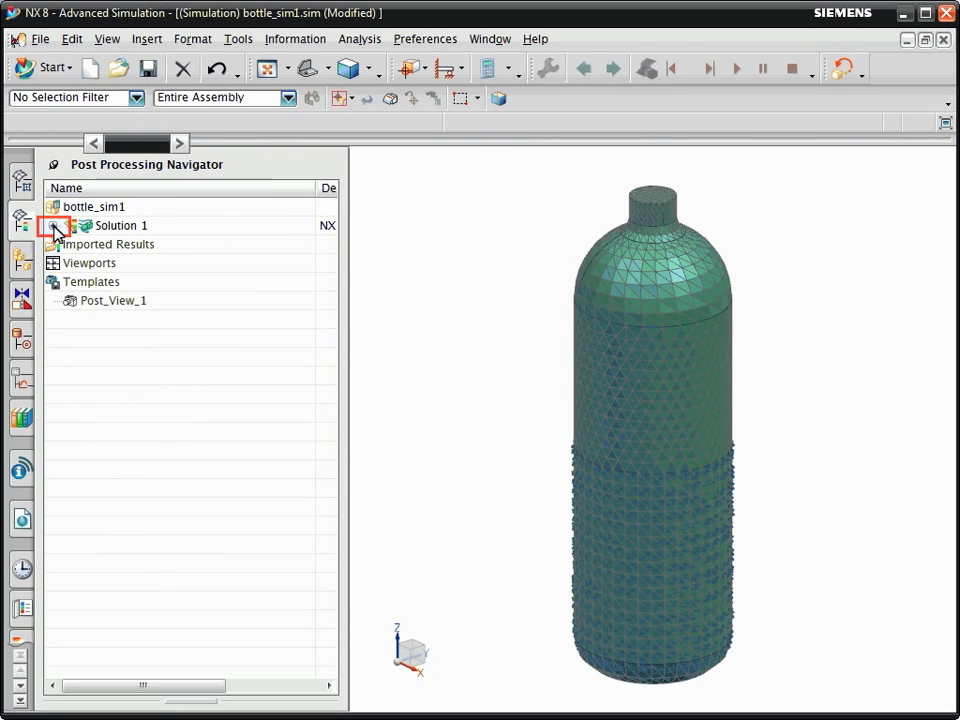
{"action": "left_click", "coordinate": [70, 224]}
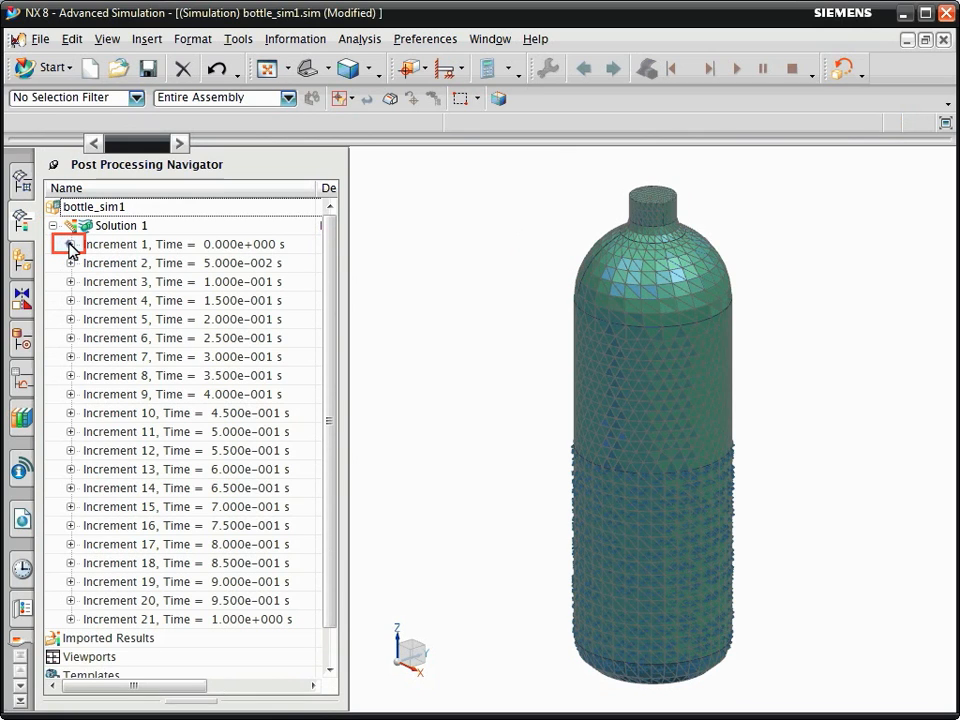
{"action": "left_click", "coordinate": [70, 244]}
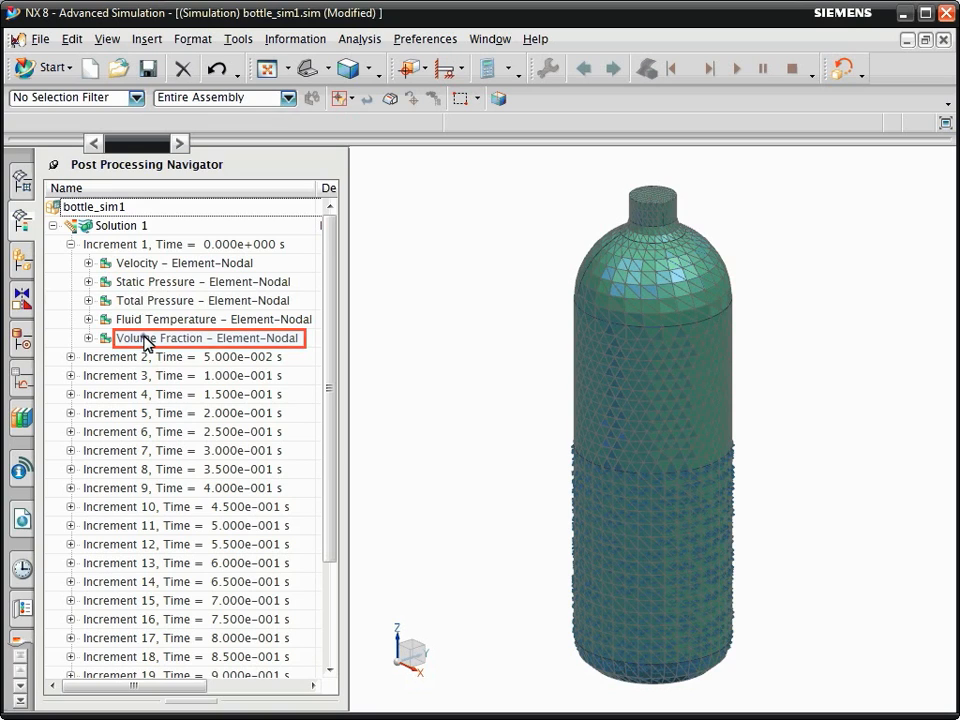
{"action": "double_click", "coordinate": [208, 336]}
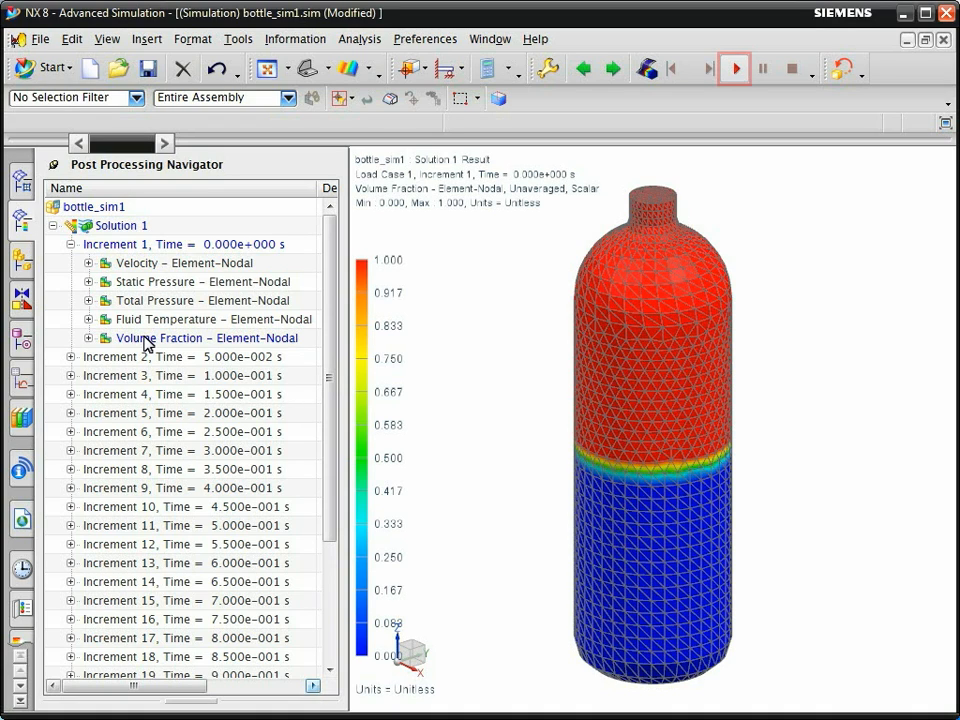
{"action": "left_click", "coordinate": [734, 68]}
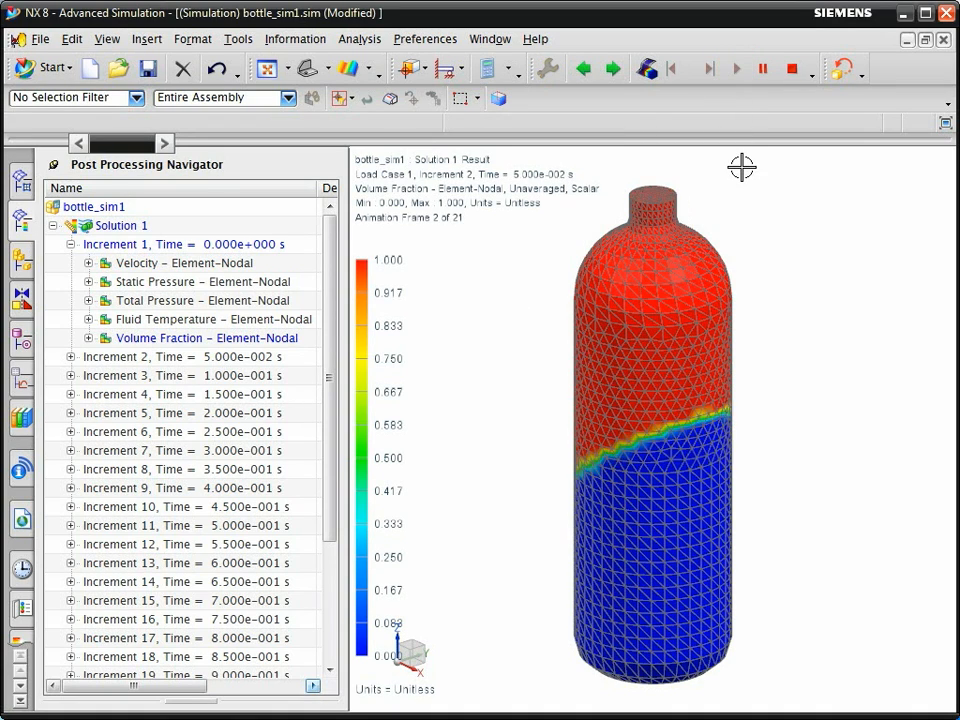